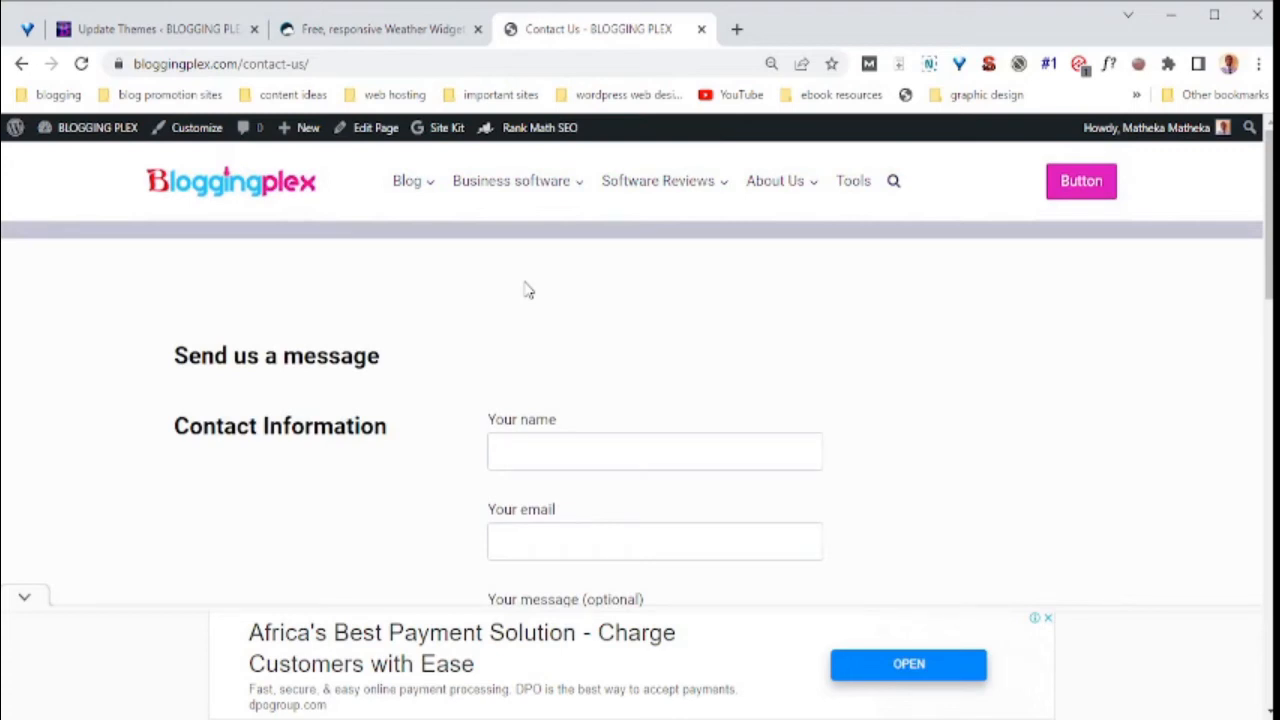
mouse_move(564, 304)
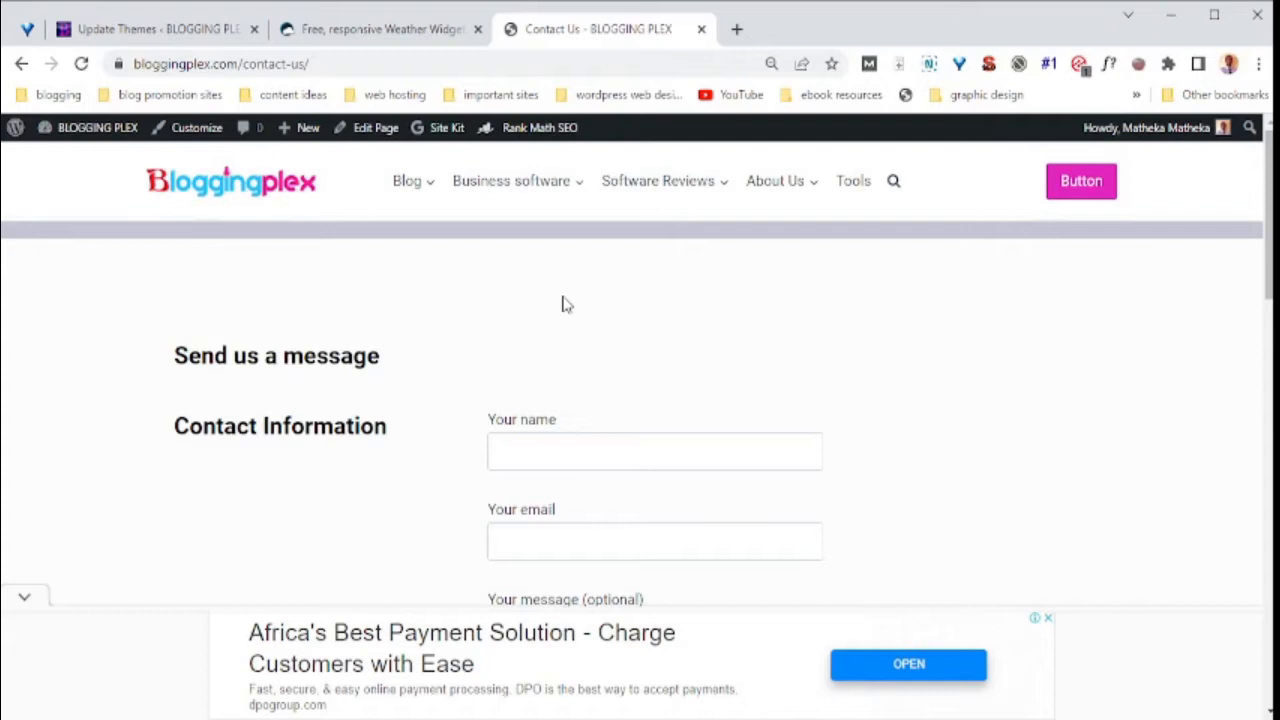
mouse_move(616, 266)
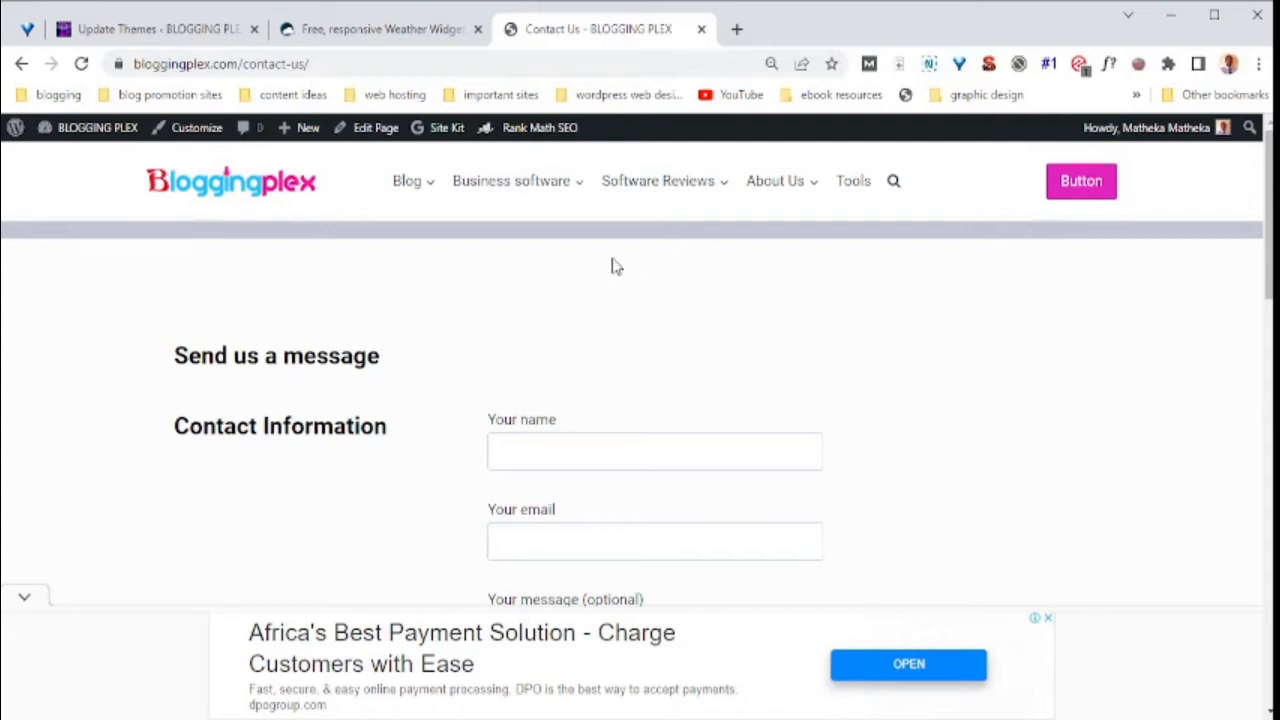
mouse_move(388, 248)
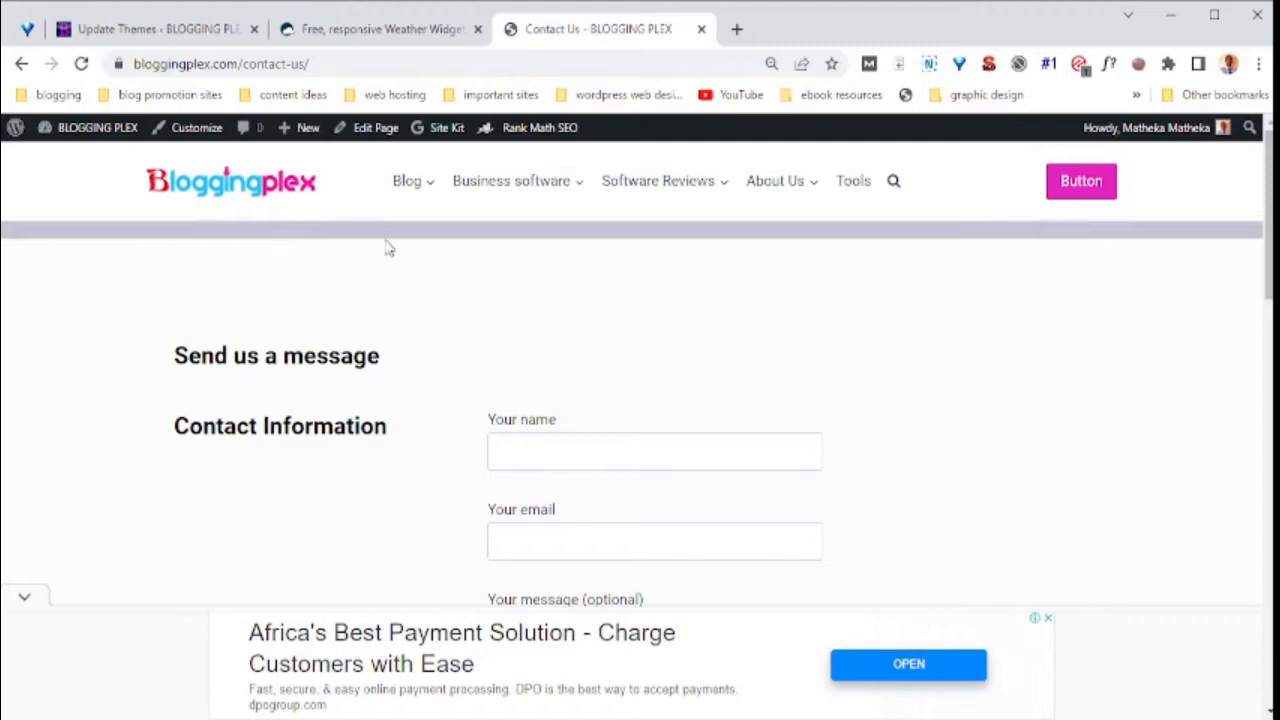
mouse_move(376, 128)
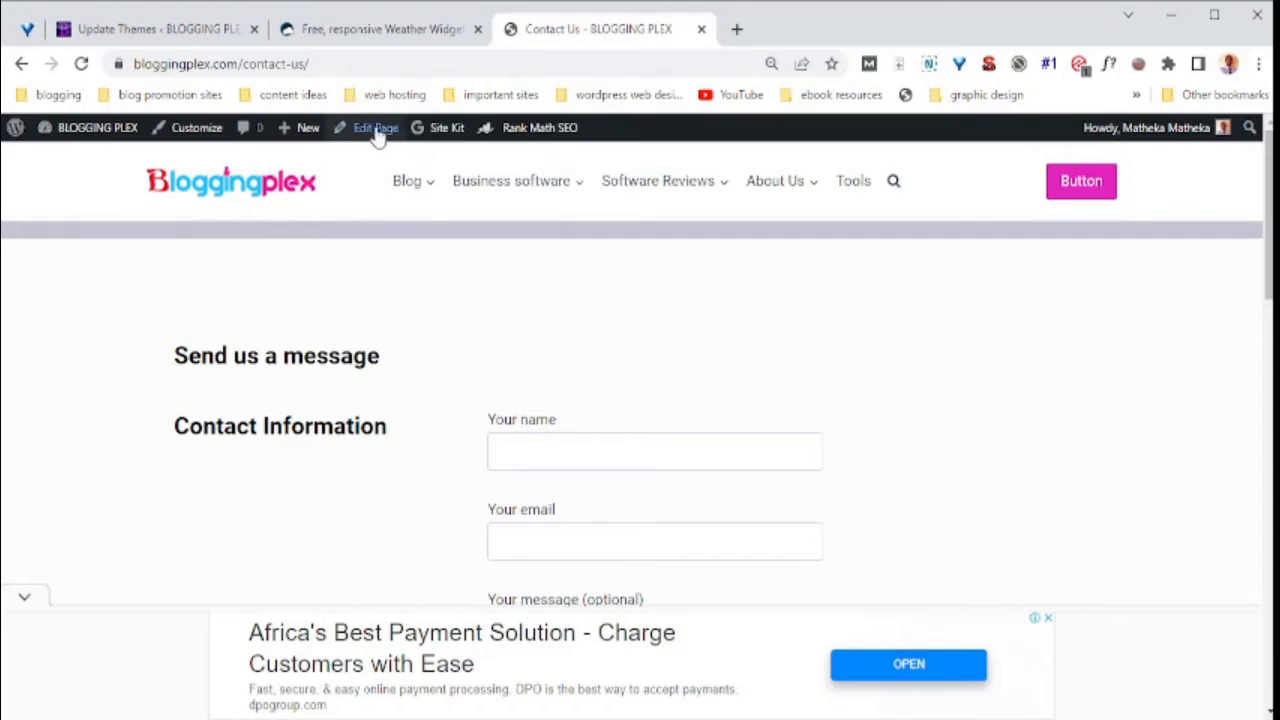
Review the widget's Language and Units lists, keeping English and International Celsius for London.
click(380, 28)
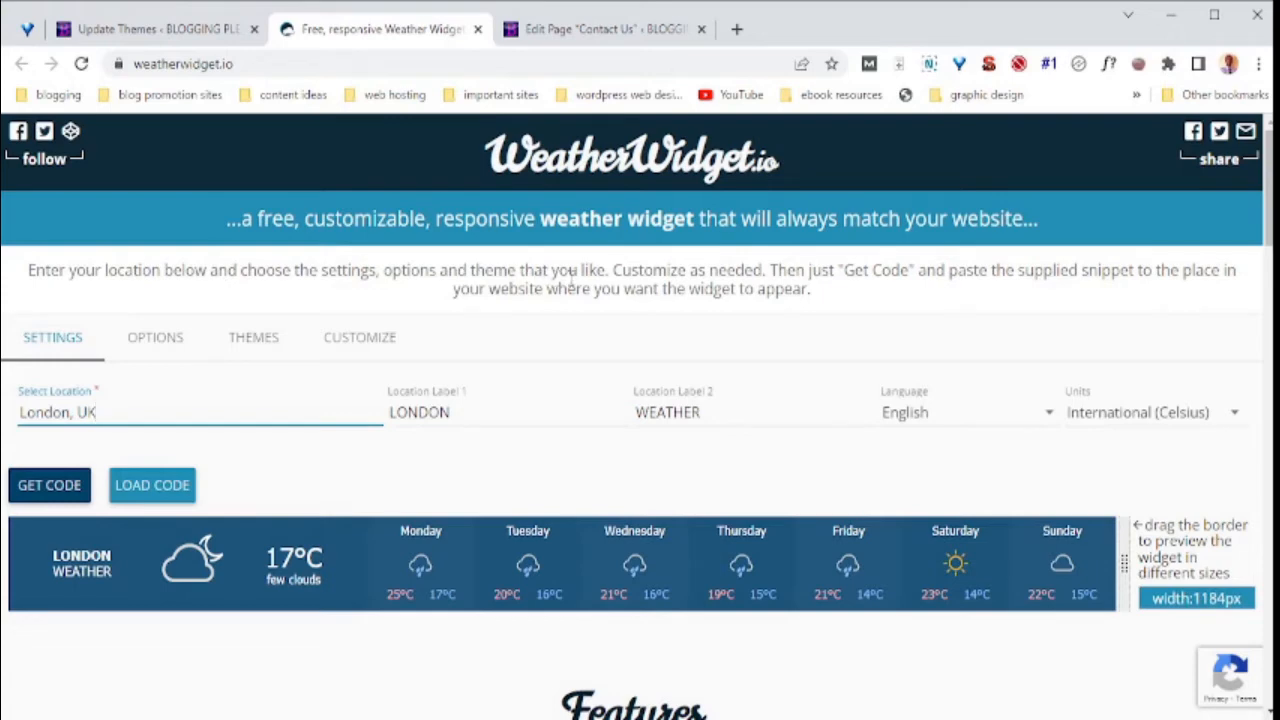
mouse_move(856, 264)
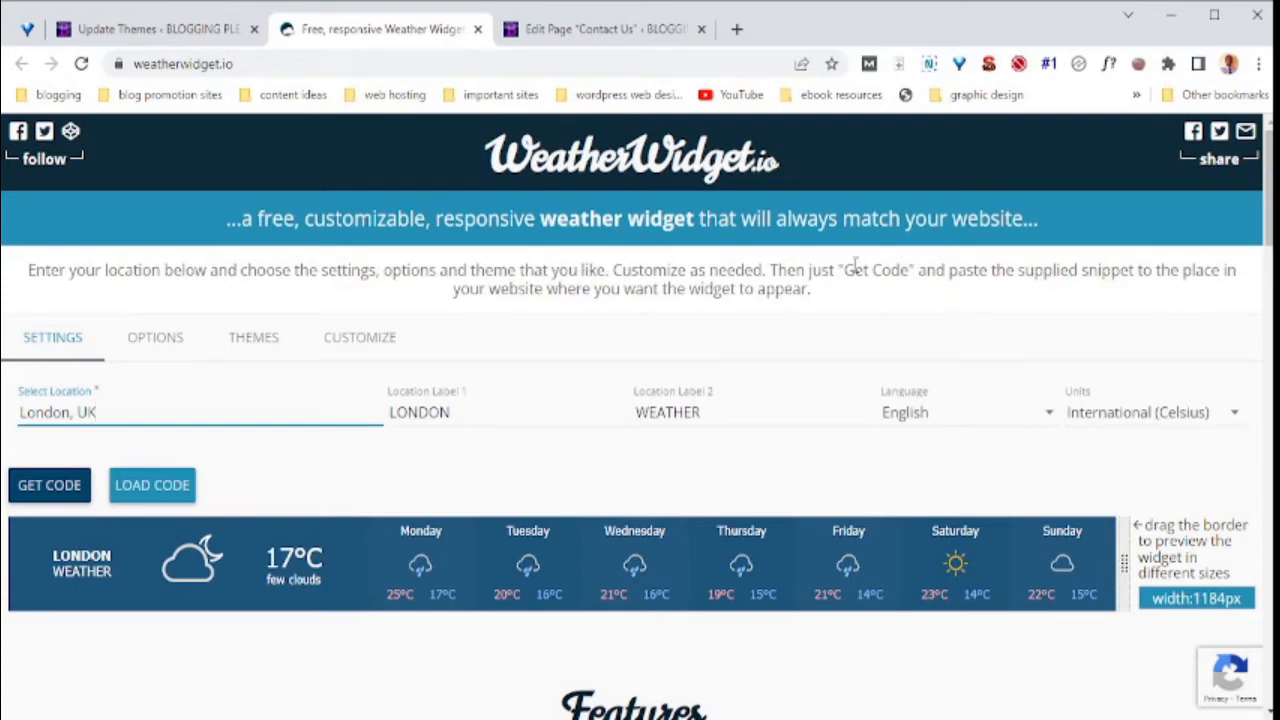
mouse_move(330, 328)
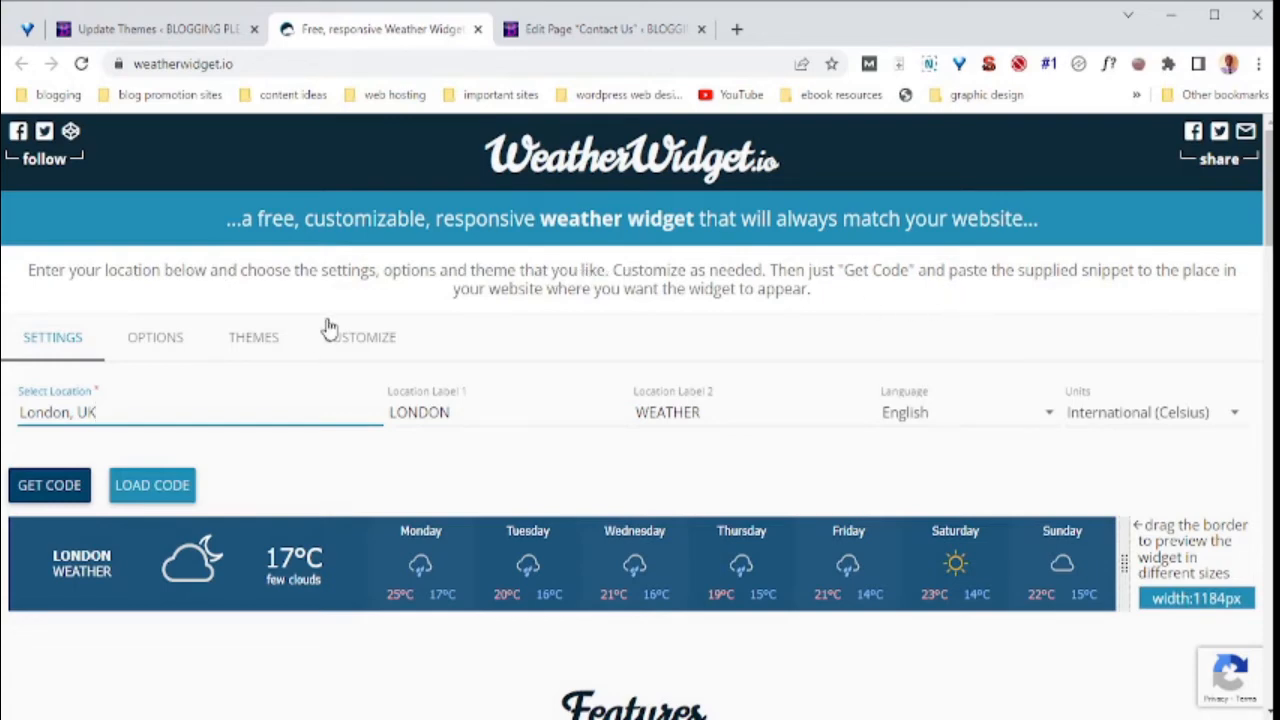
mouse_move(220, 454)
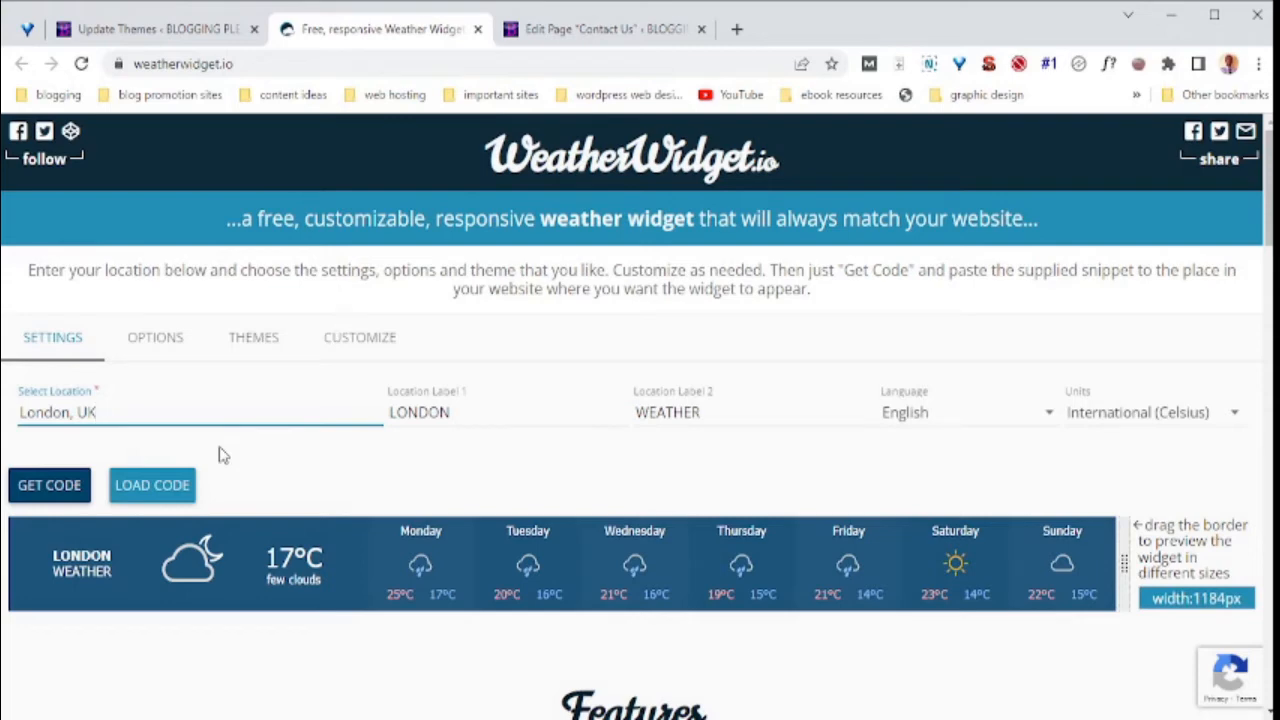
mouse_move(756, 430)
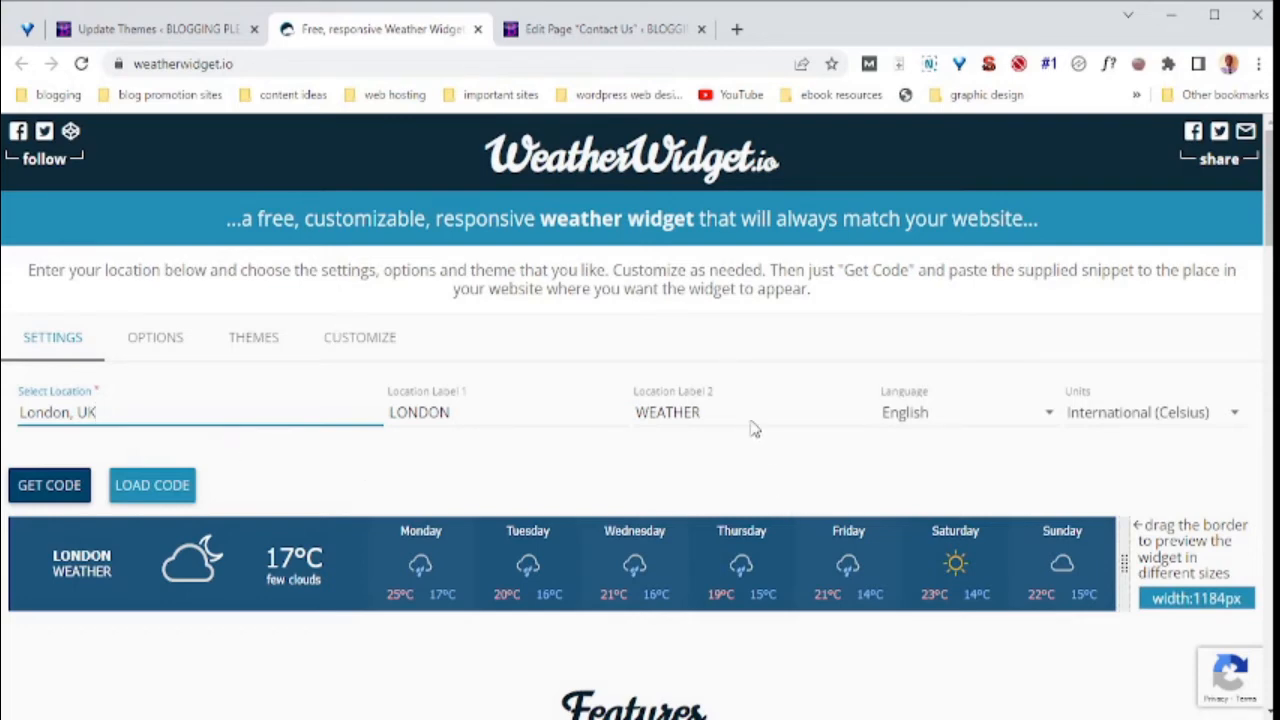
click(960, 412)
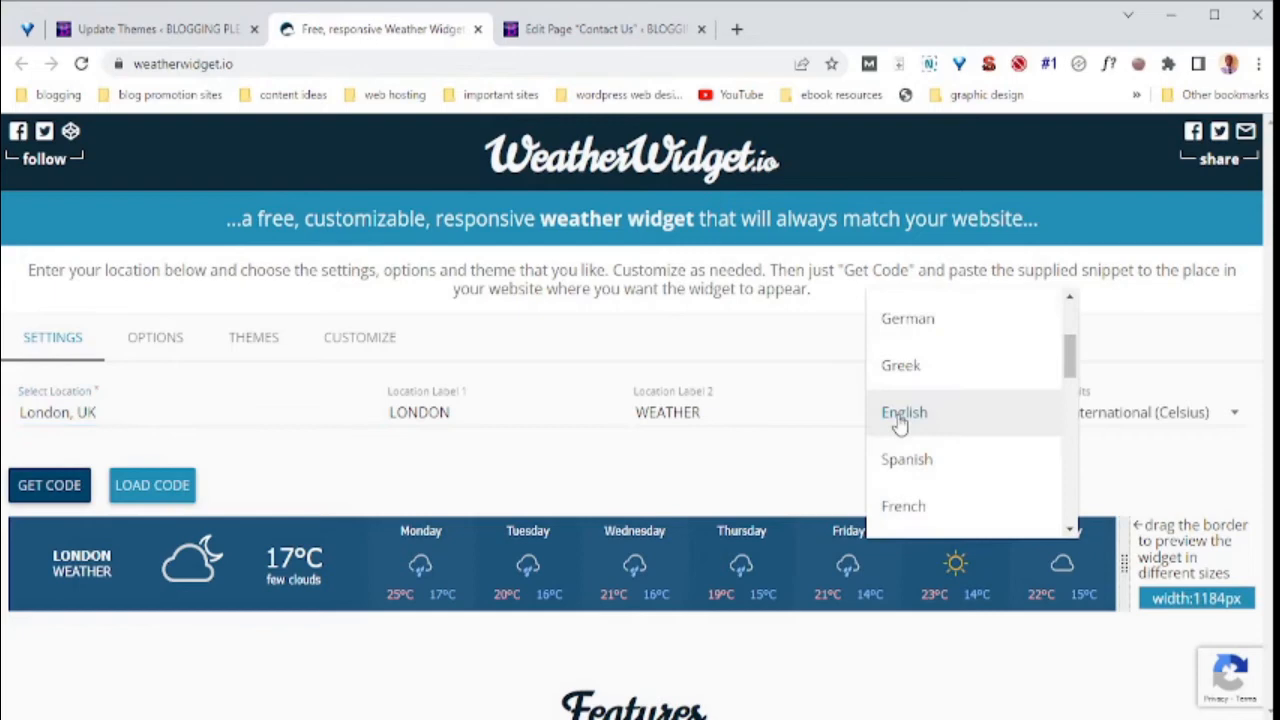
mouse_move(900, 336)
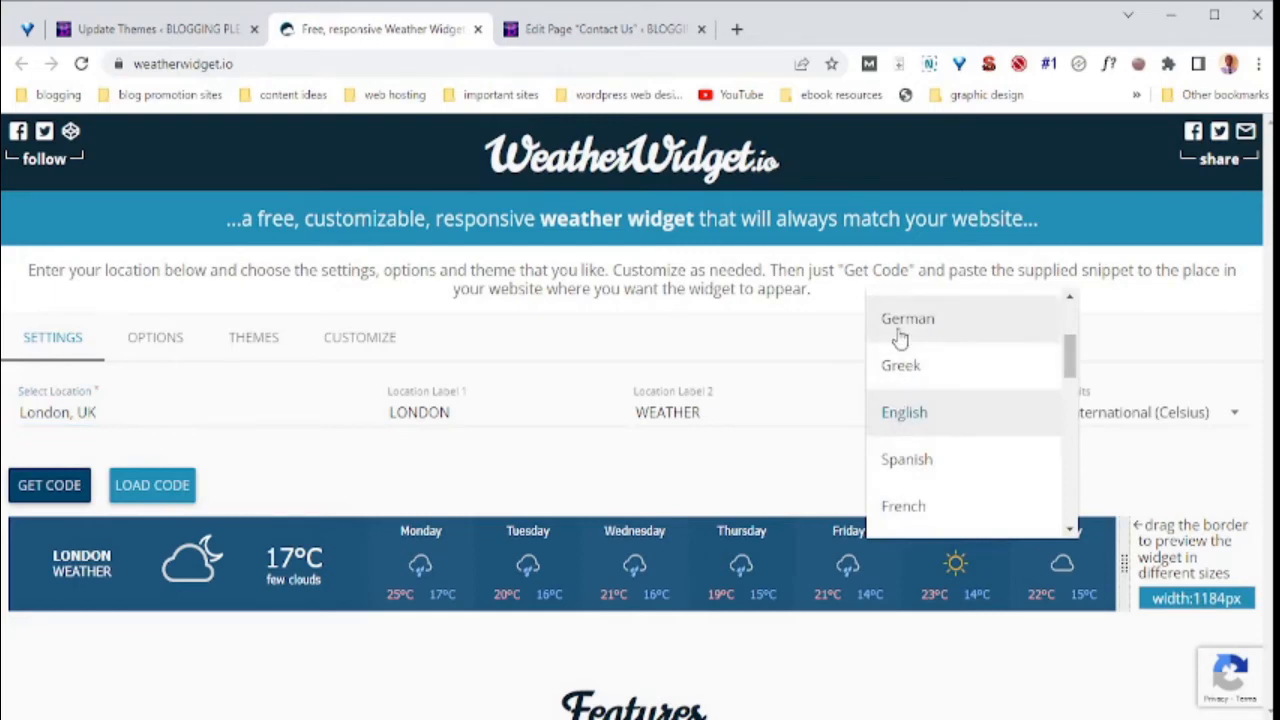
scroll(down, 3)
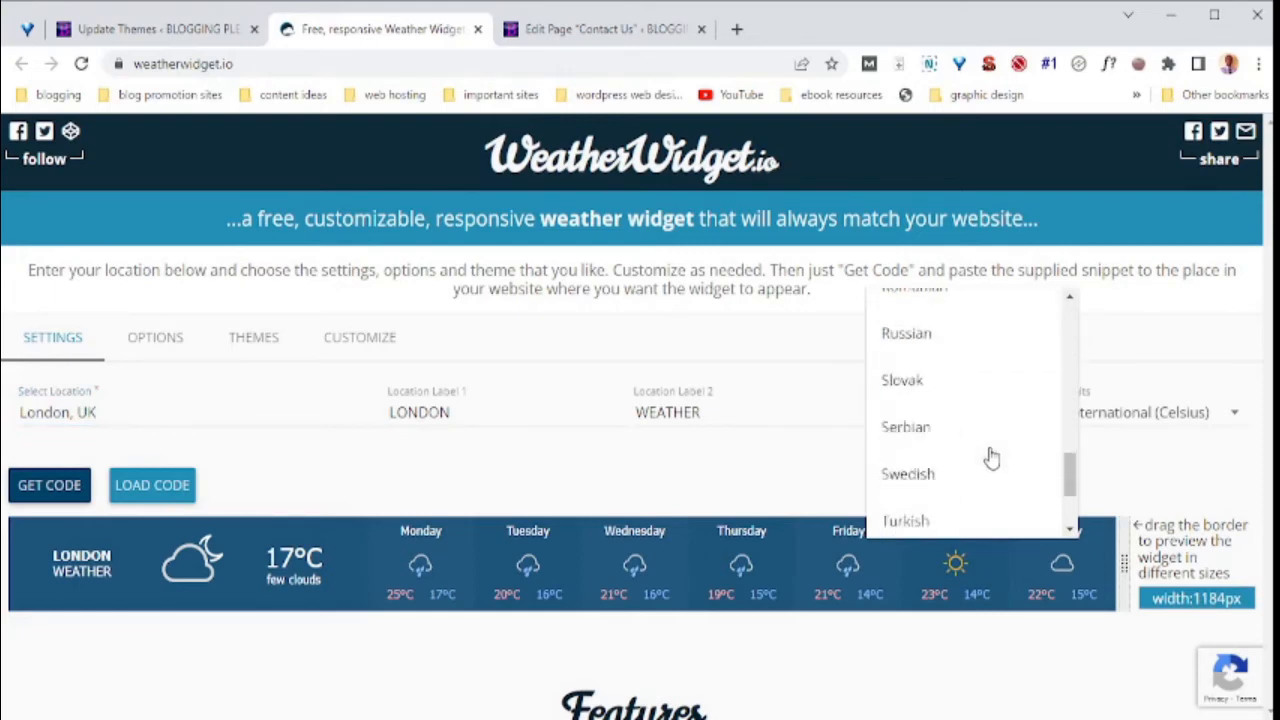
scroll(up, 3)
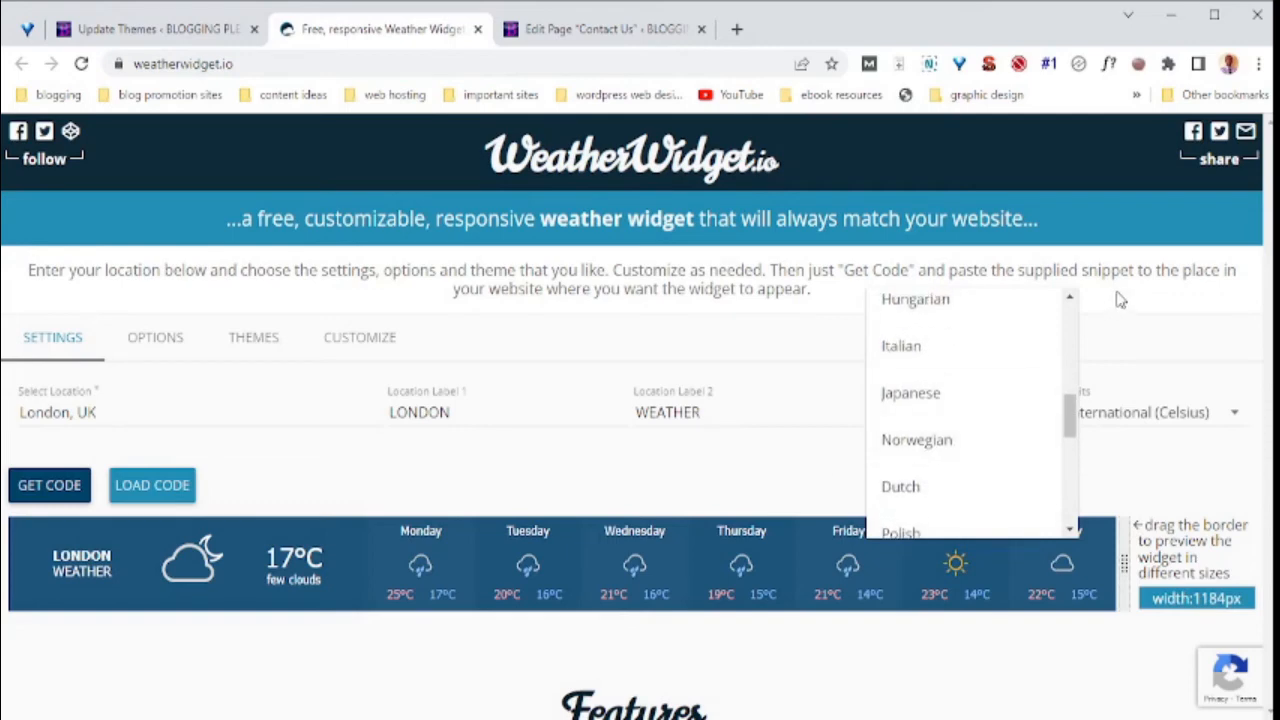
click(1156, 412)
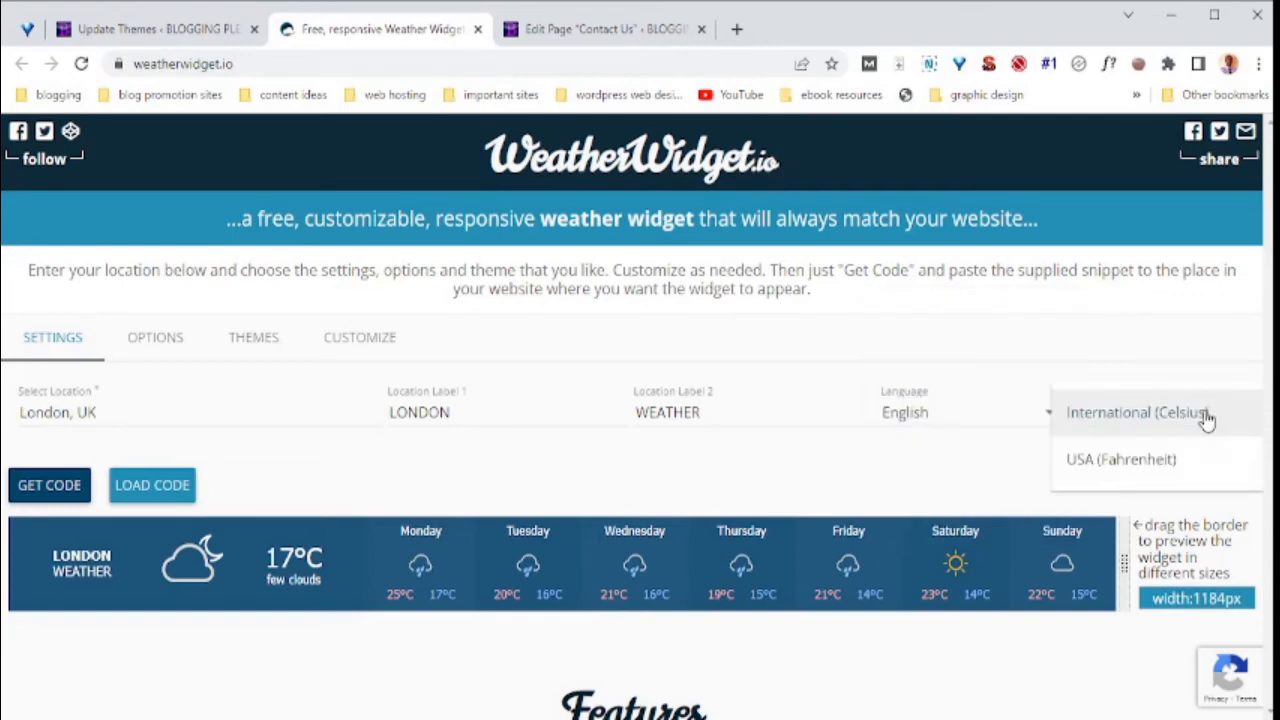
click(1136, 412)
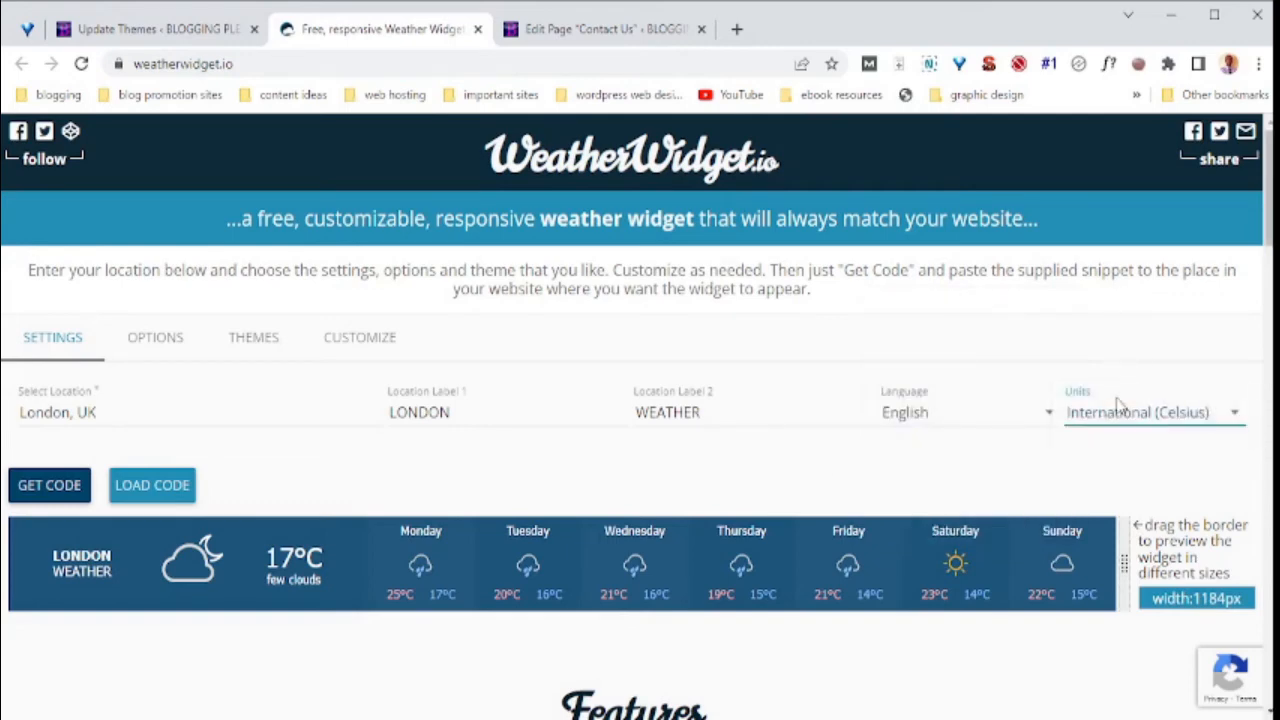
click(1150, 412)
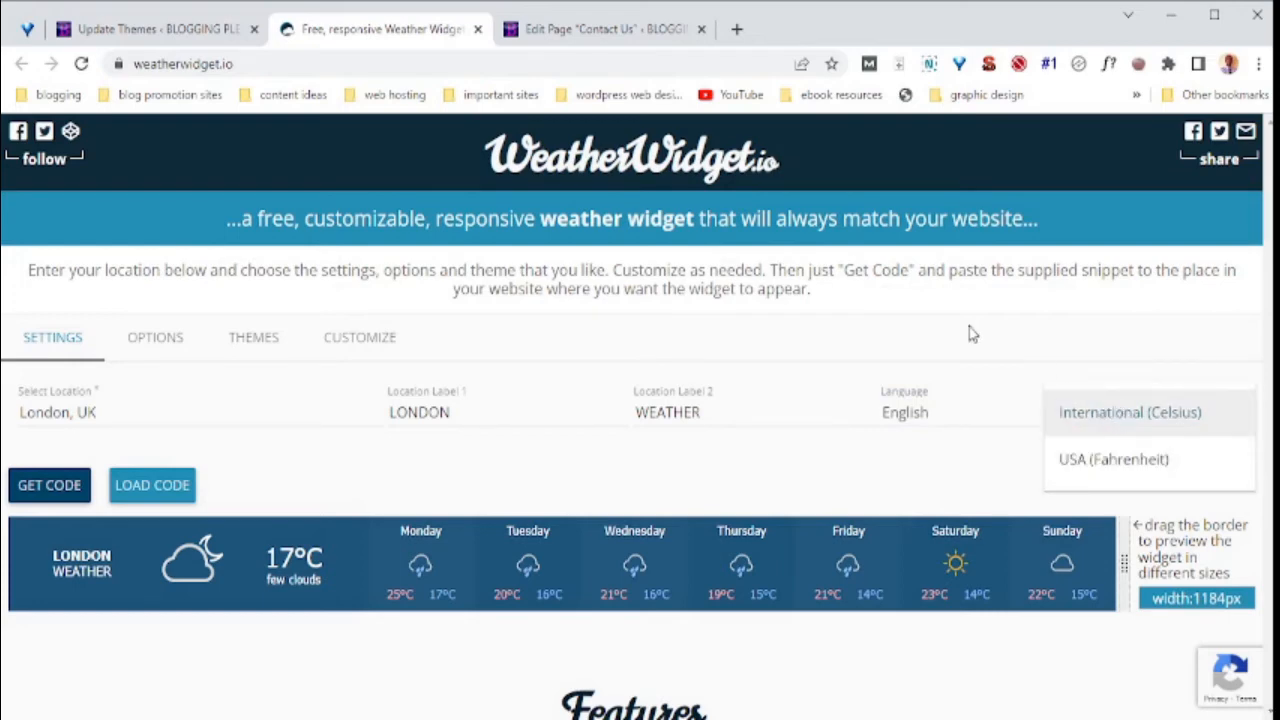
mouse_move(460, 360)
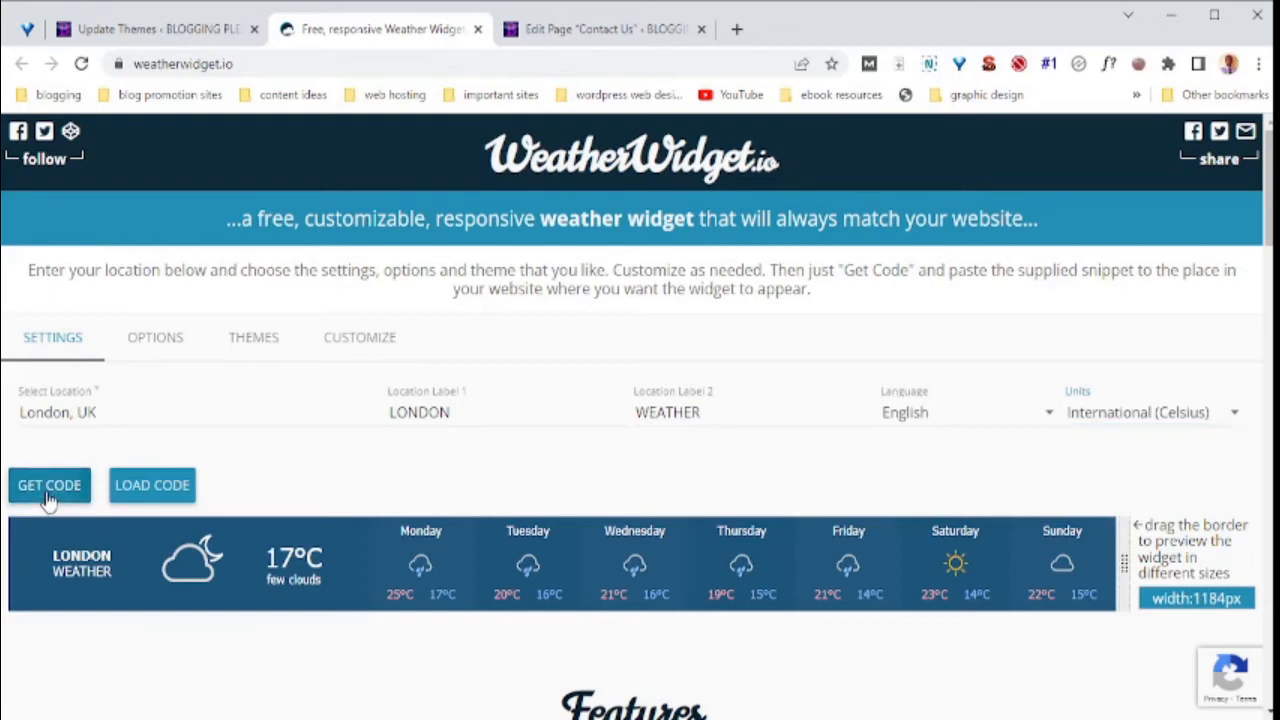
Generate and copy the London widget embed code, then return to the Contact page editor.
click(48, 486)
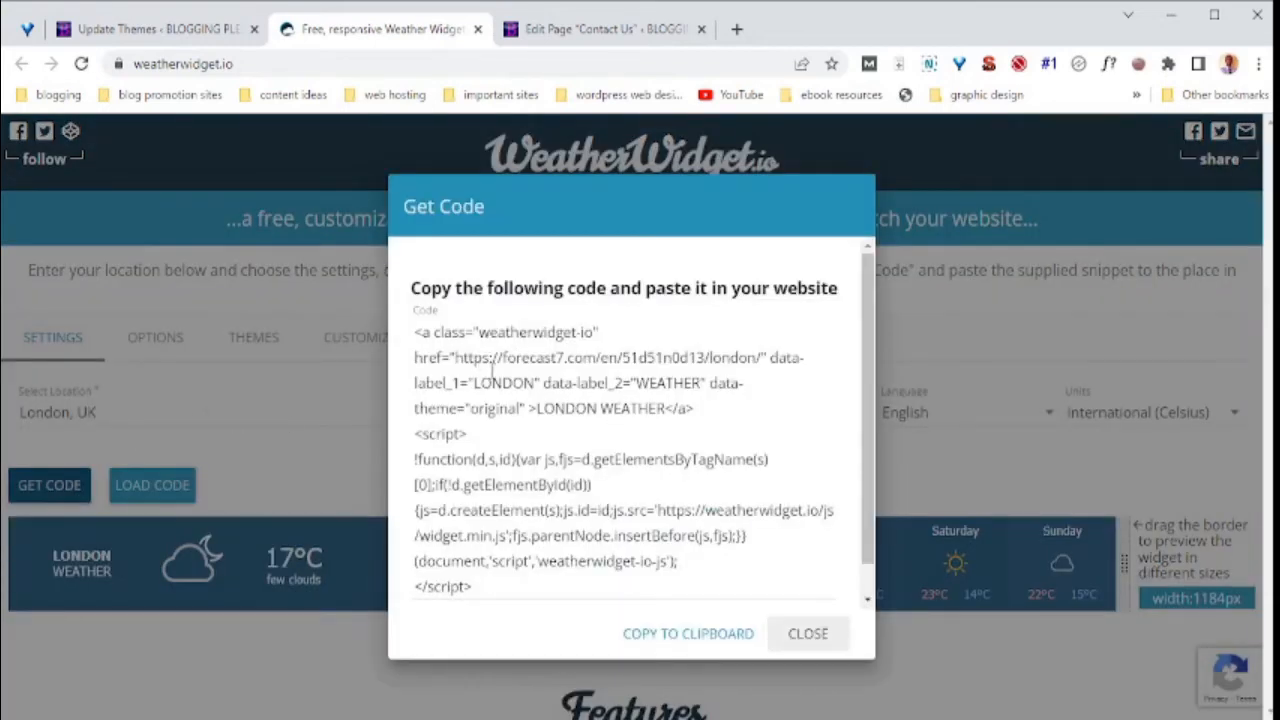
click(688, 632)
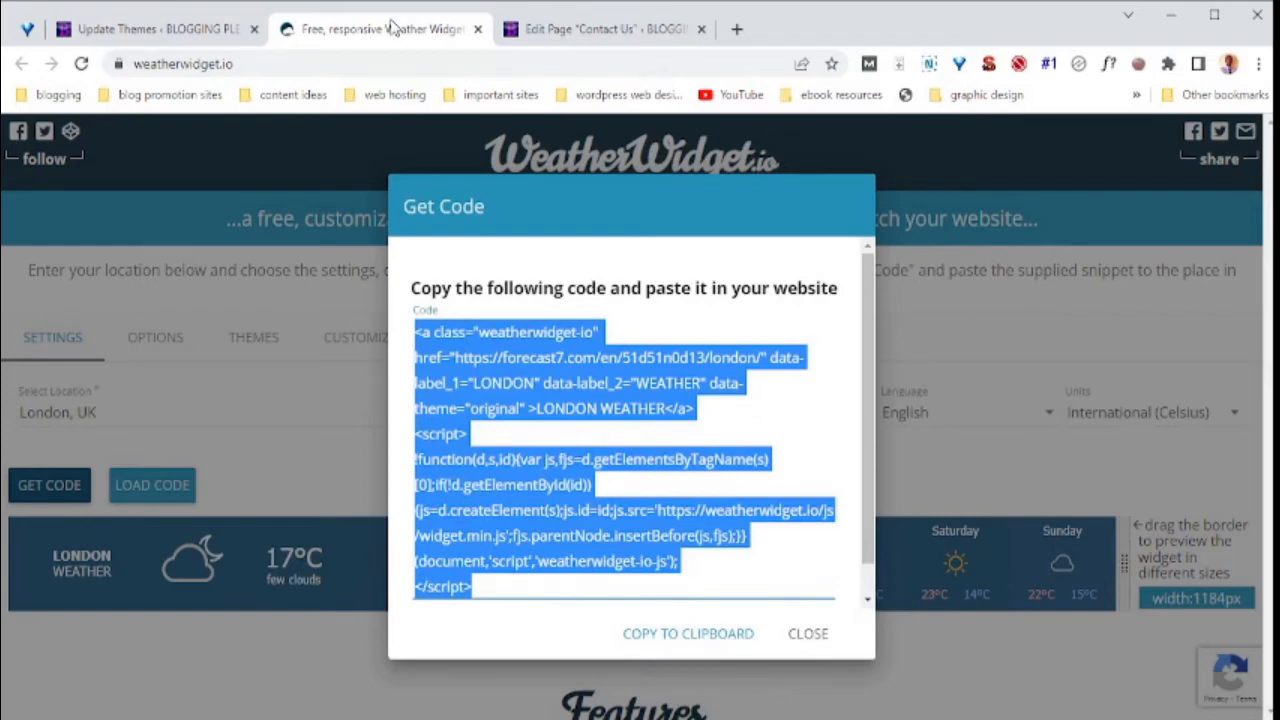
click(600, 28)
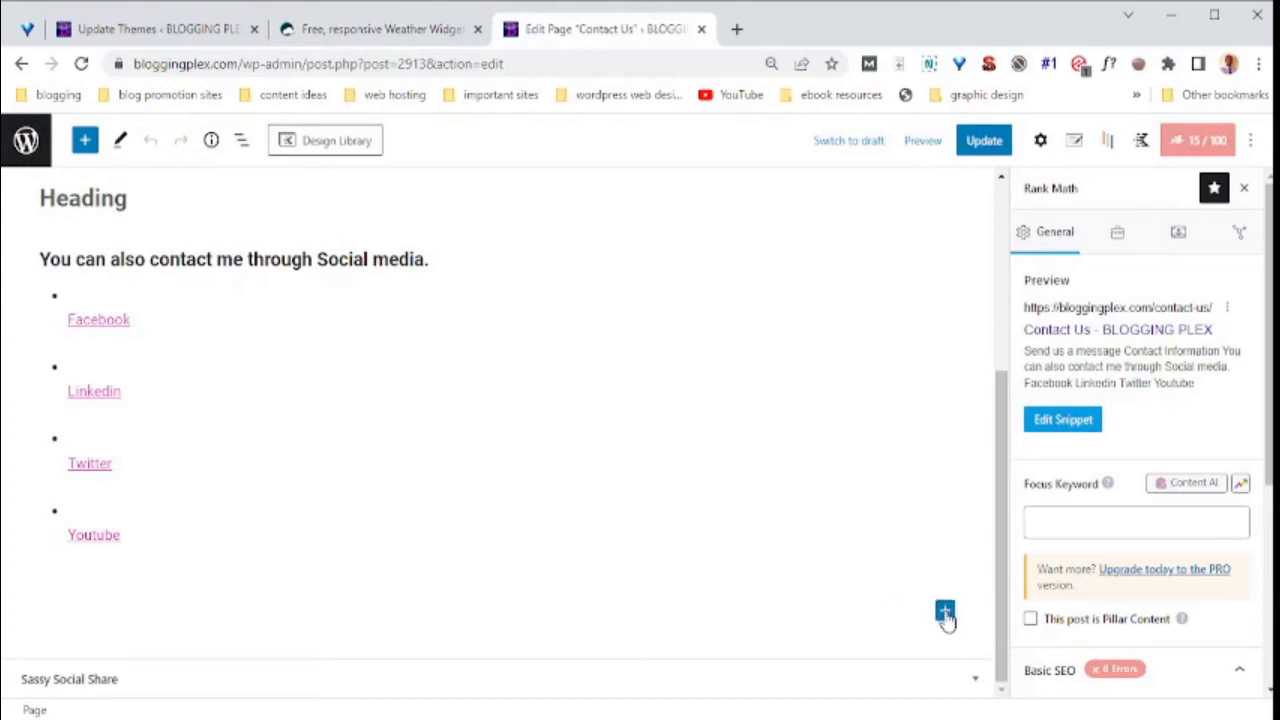
Insert a Custom HTML block with the widget embed code below the social links.
click(944, 612)
text(Ht)
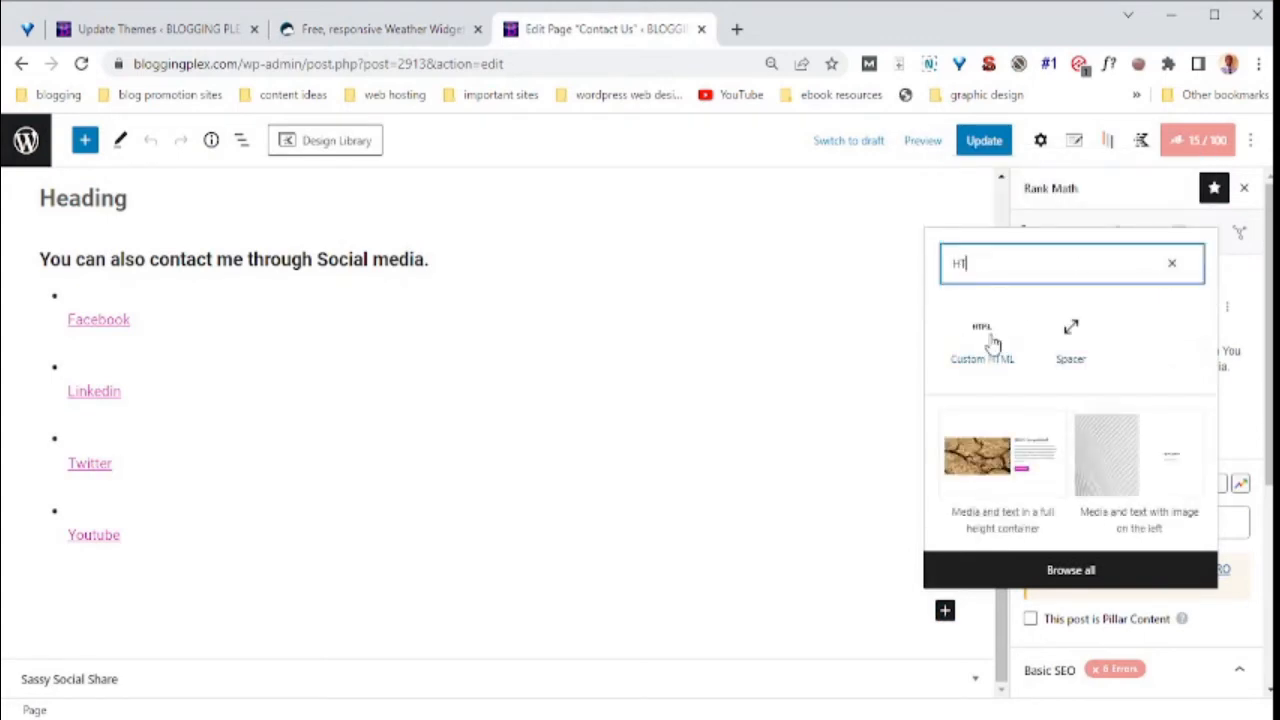
click(980, 340)
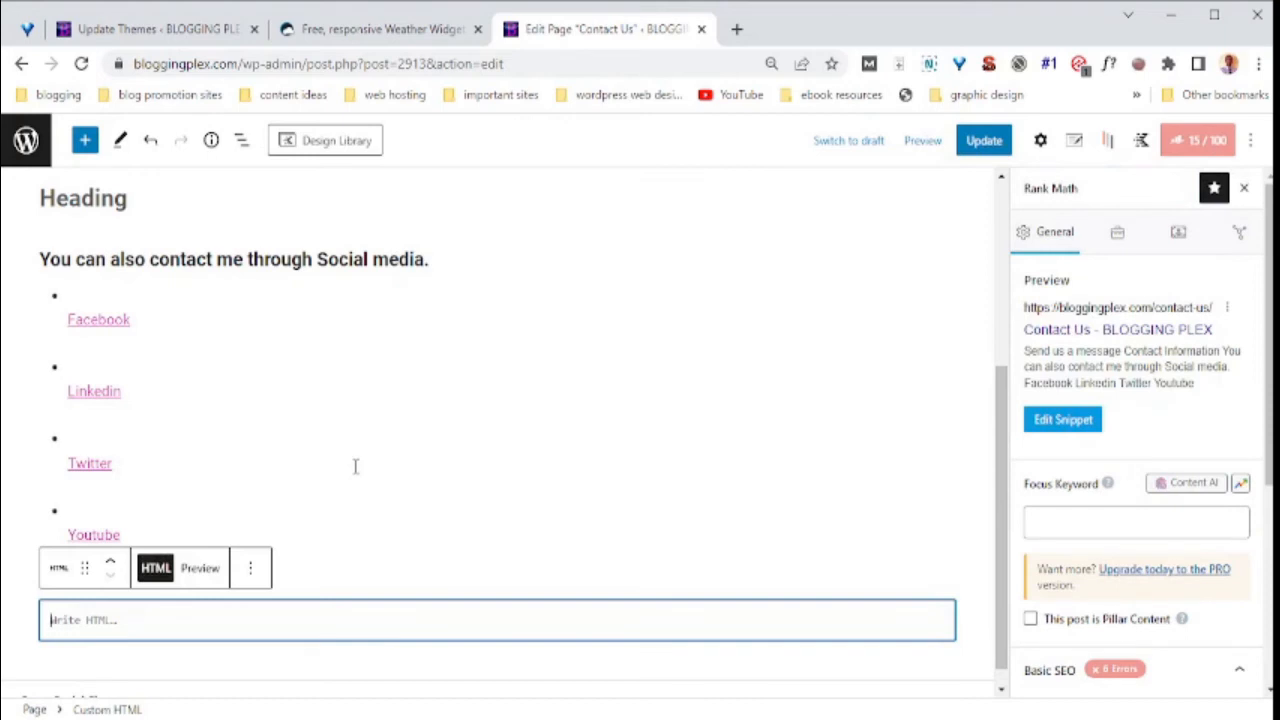
mouse_move(136, 432)
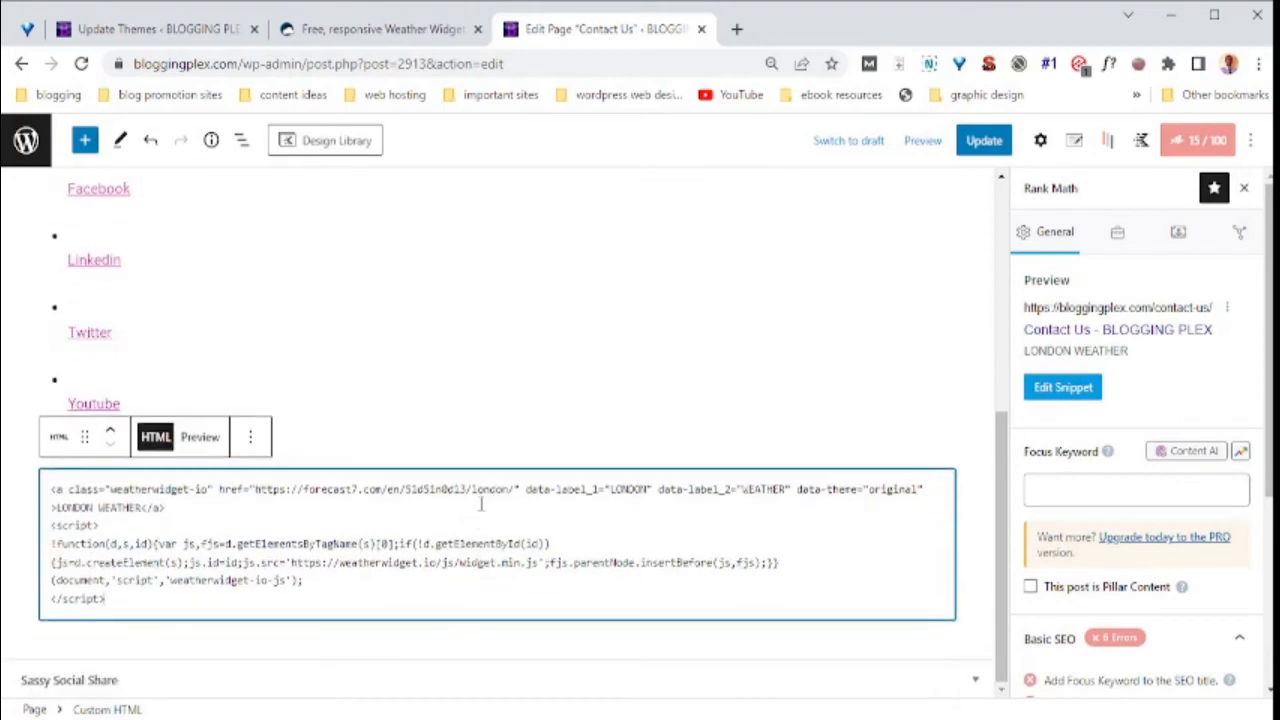
mouse_move(834, 314)
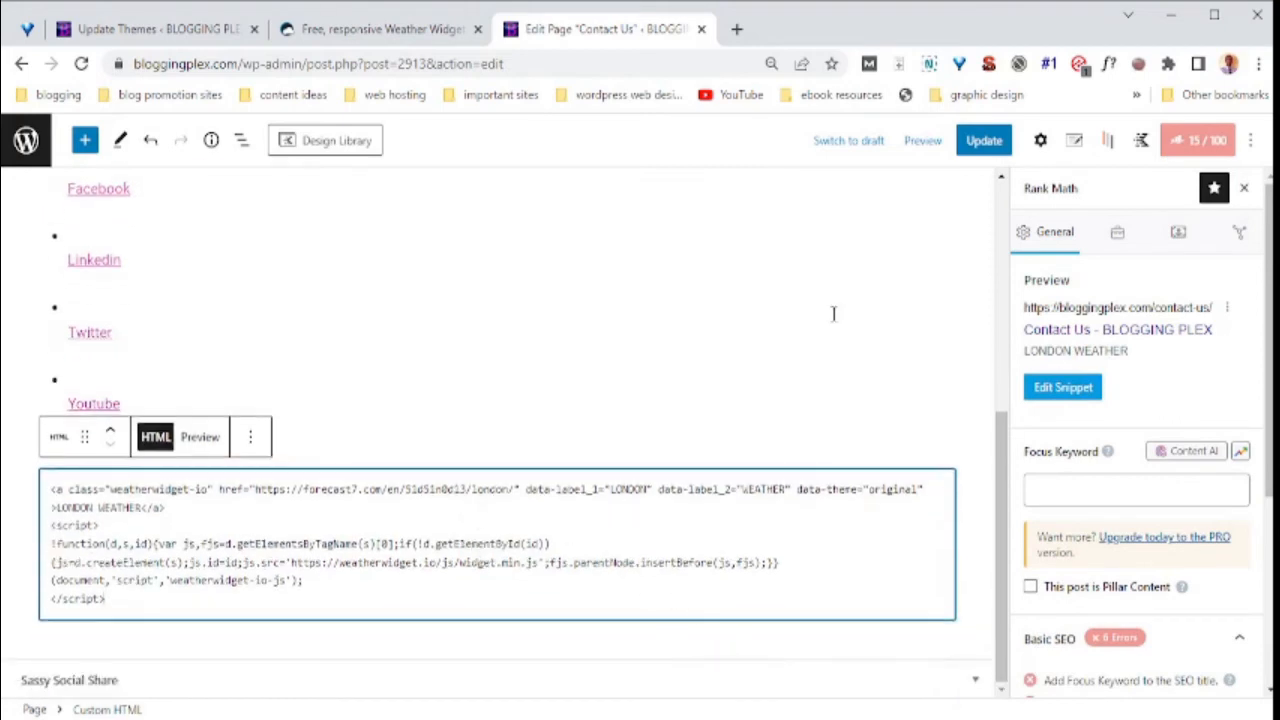
click(984, 140)
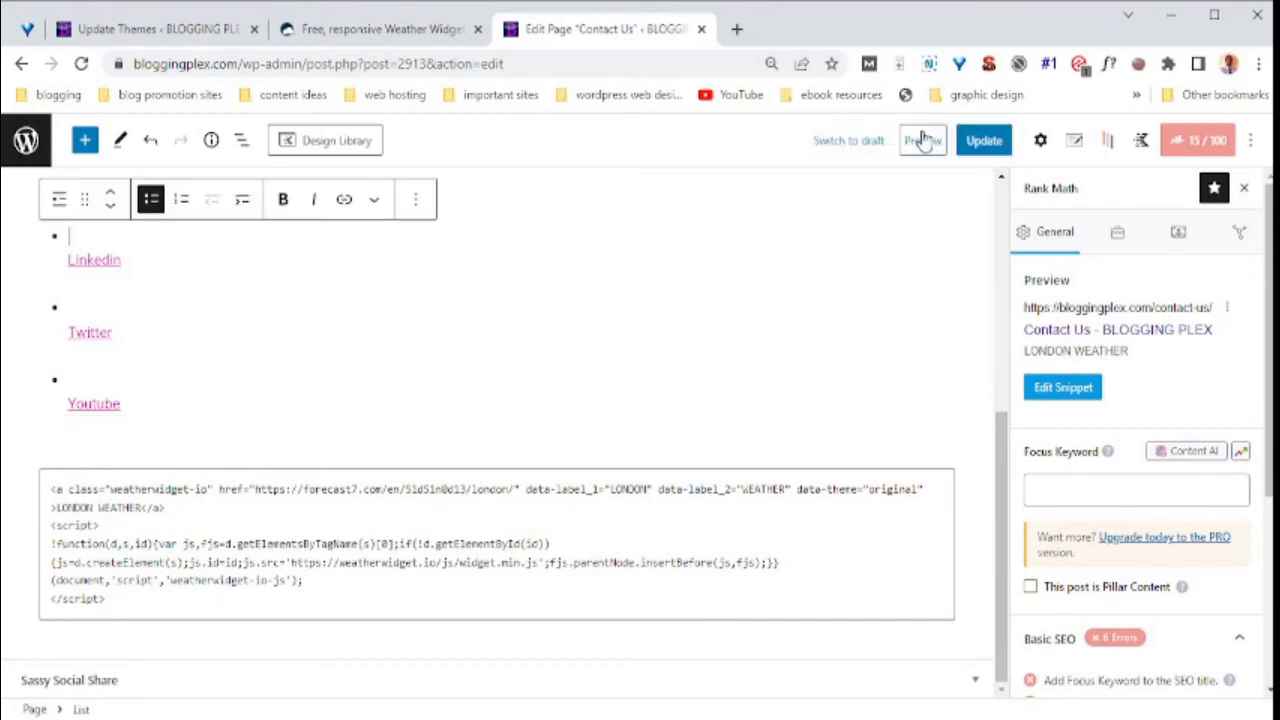
mouse_move(920, 156)
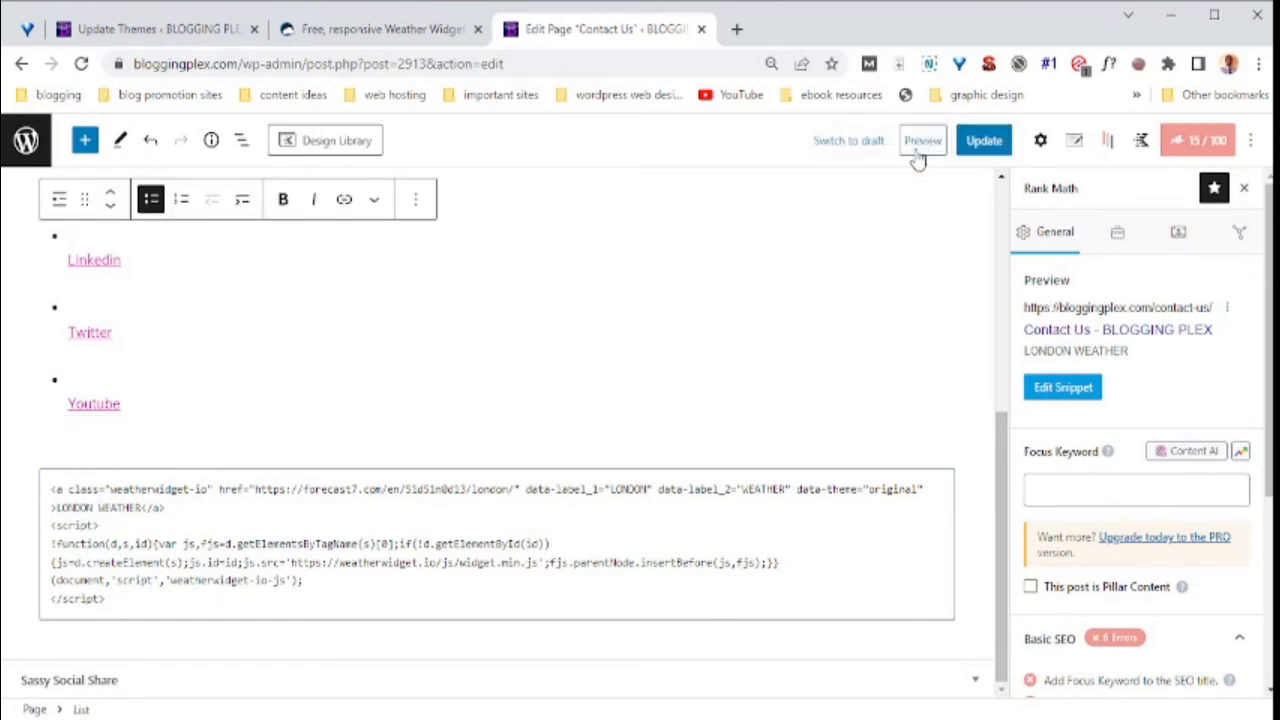
Preview the Contact Us page and scroll down to the form and social links.
click(920, 140)
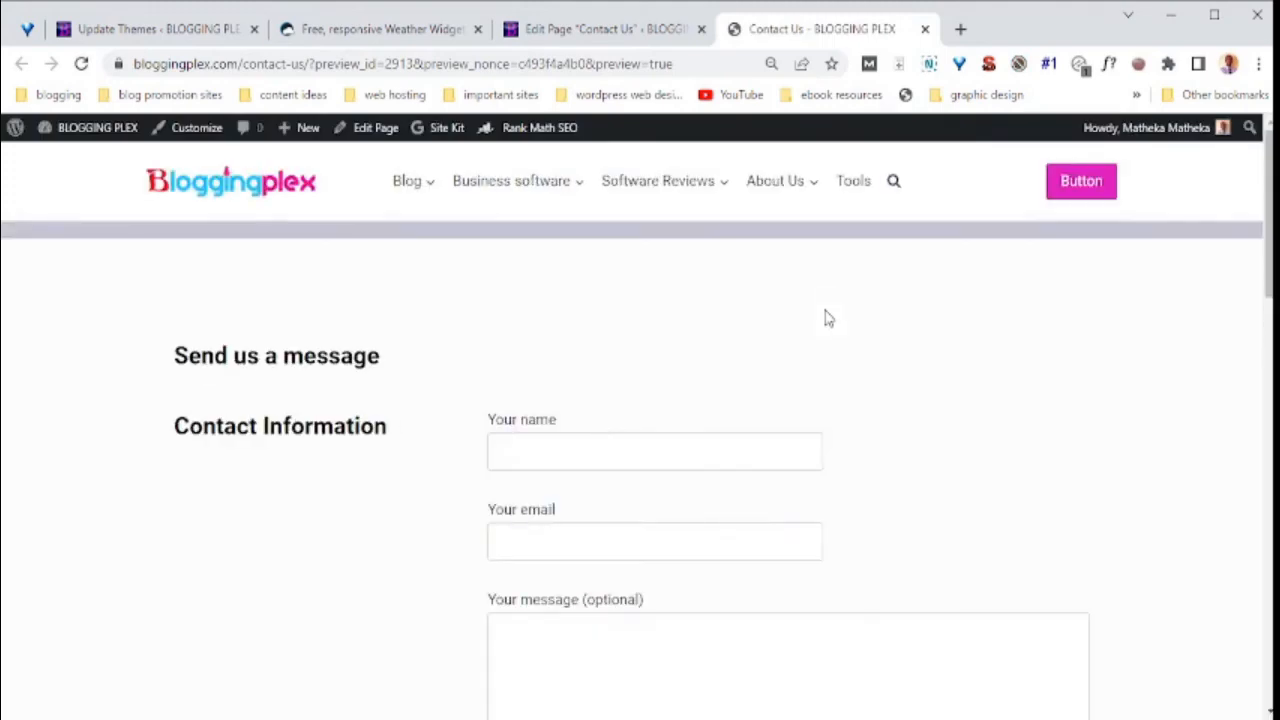
scroll(down, 3)
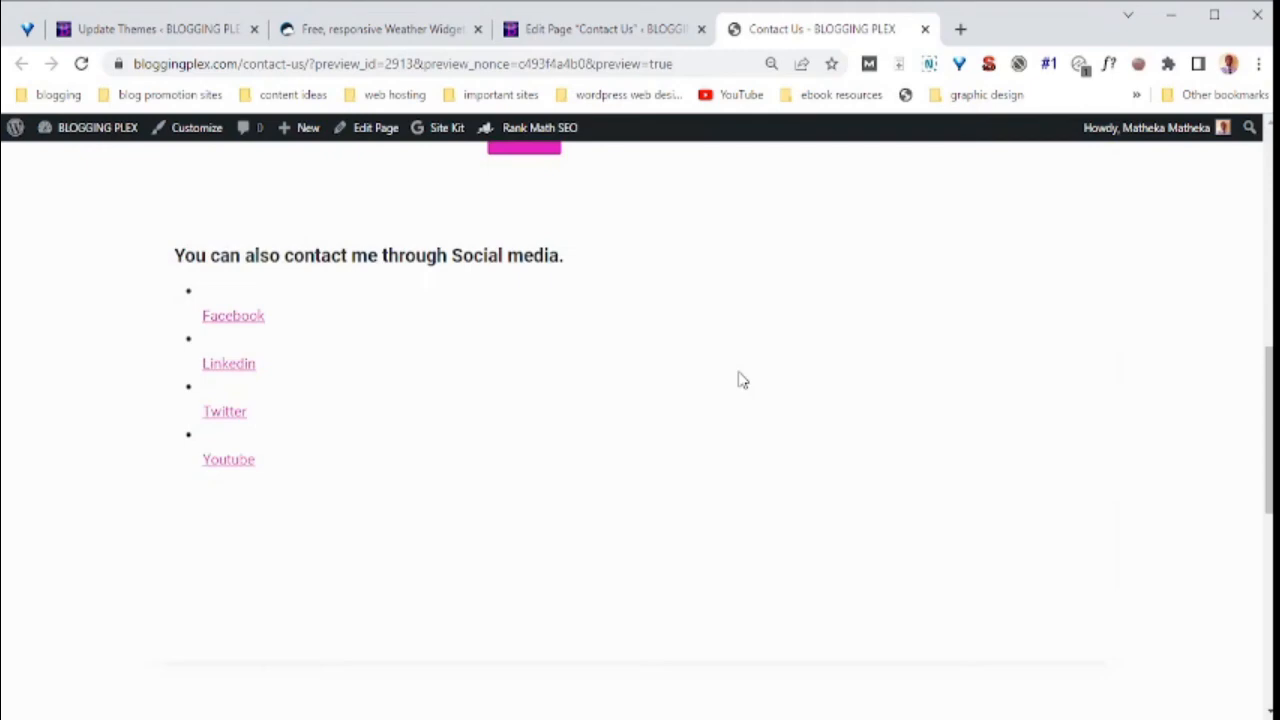
scroll(down, 3)
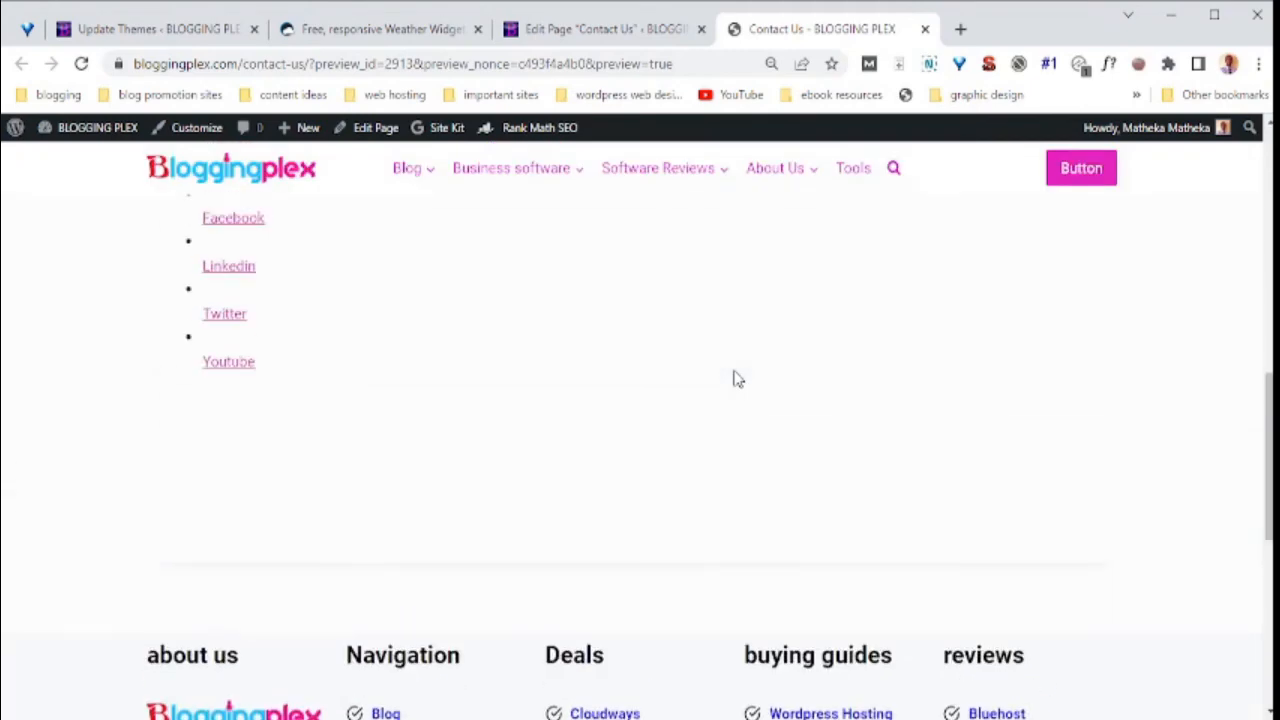